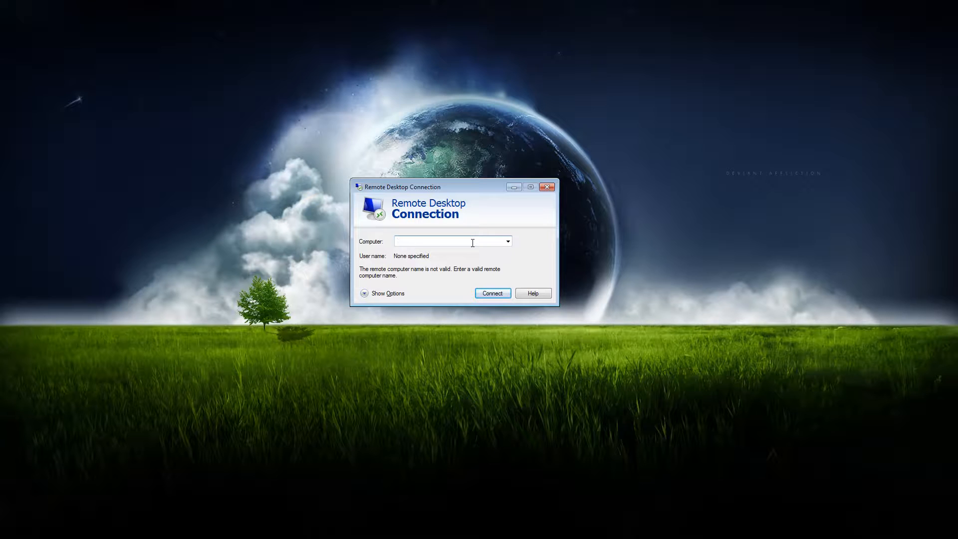
# Enter 94.177.253.177 as the remote computer address
pyautogui.click(434, 241)
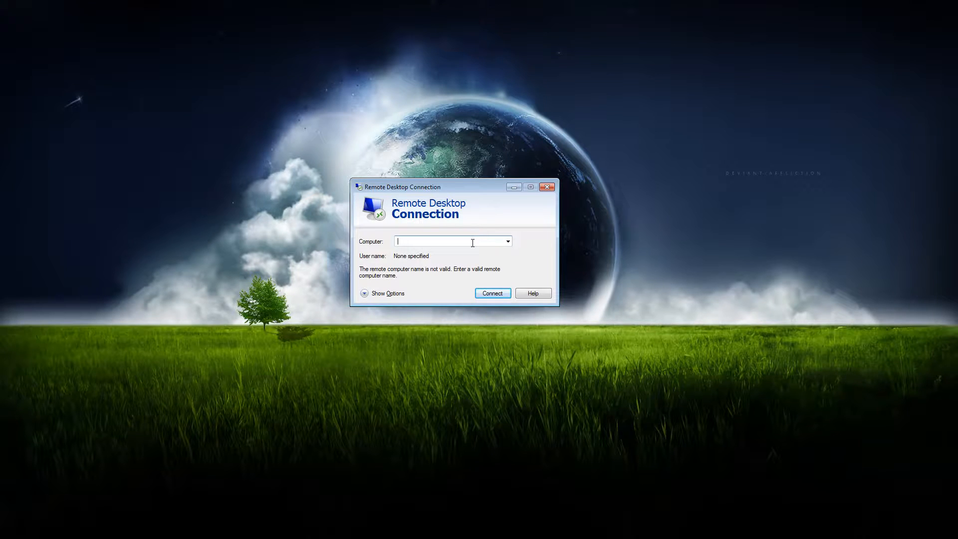
pyautogui.moveTo(461, 212)
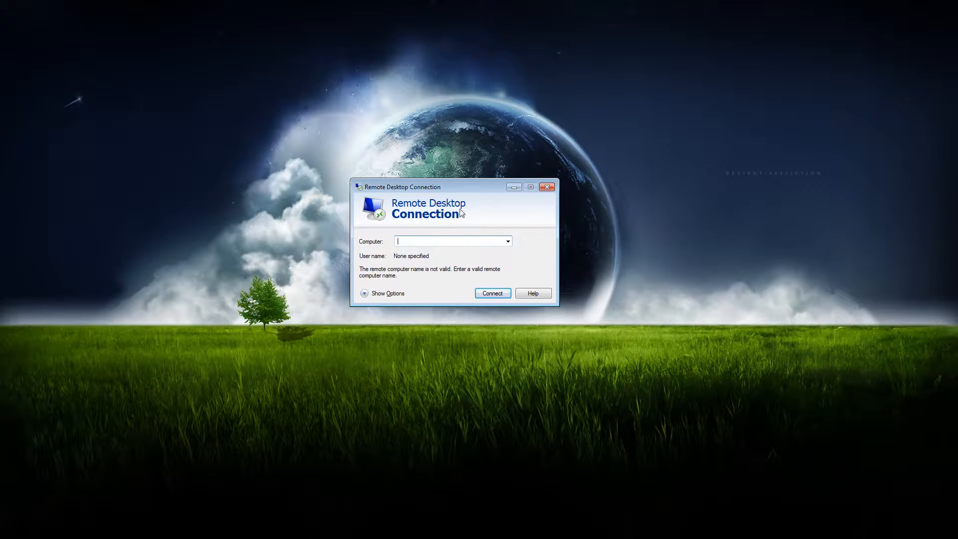
pyautogui.moveTo(455, 193)
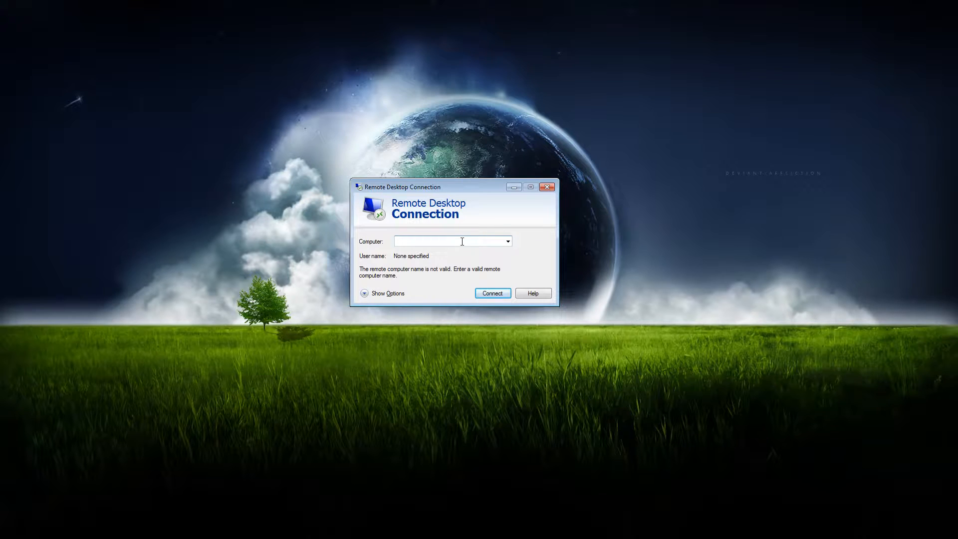
pyautogui.moveTo(427, 259)
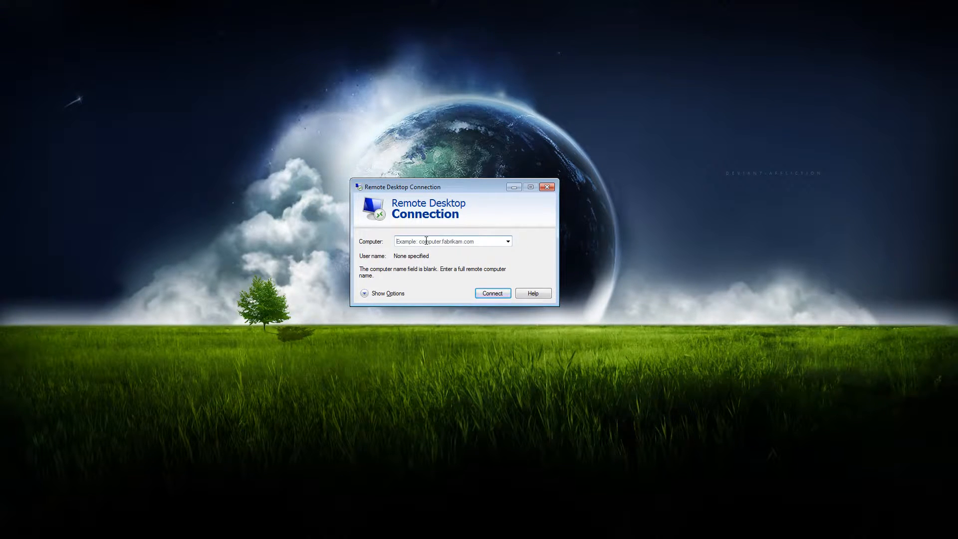
pyautogui.write('94.')
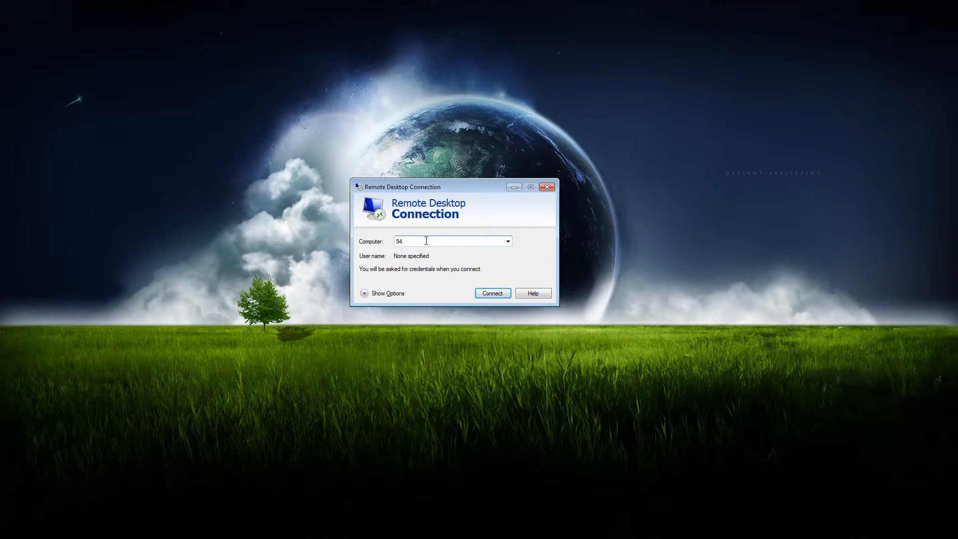
pyautogui.write('177')
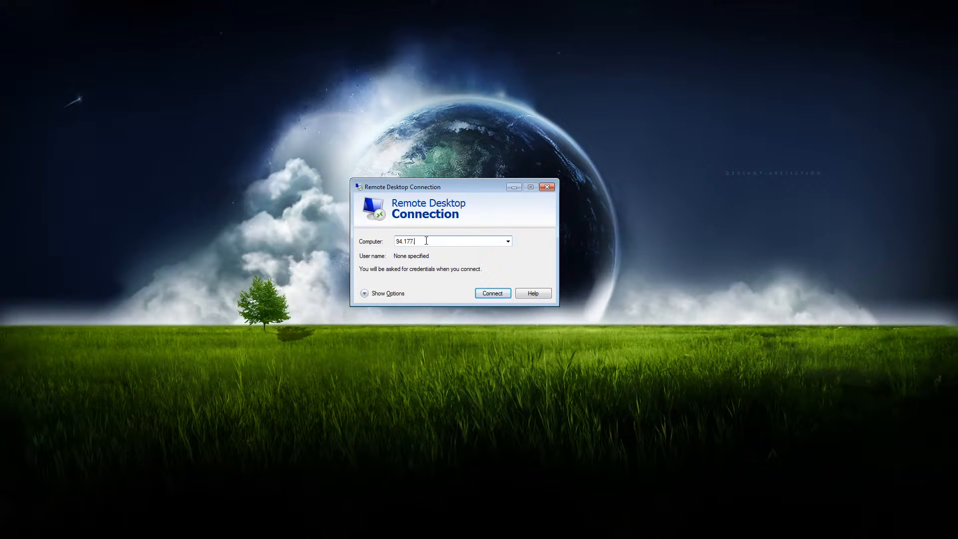
pyautogui.write('.253.7')
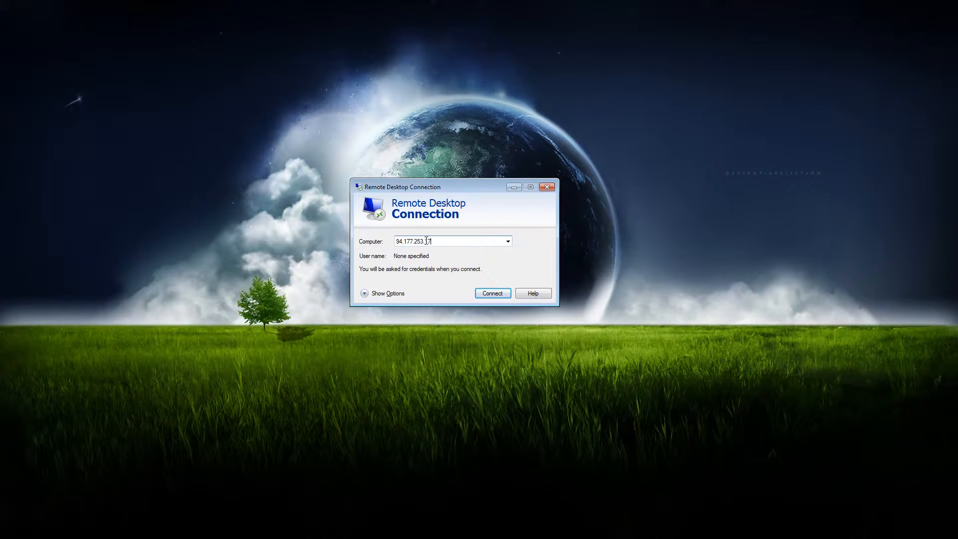
pyautogui.write('7')
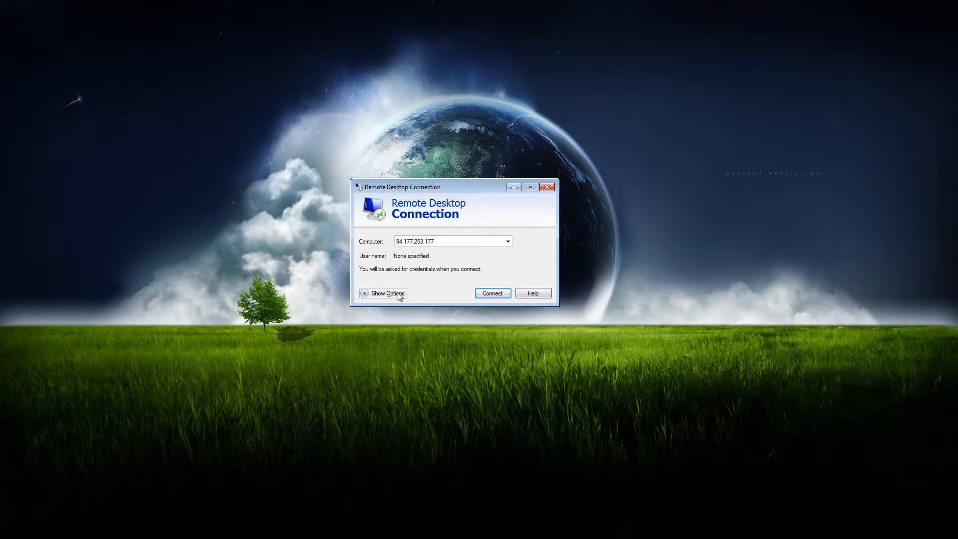
# Show the connection options, enter user name Administrator, and allow saving credentials
pyautogui.click(383, 293)
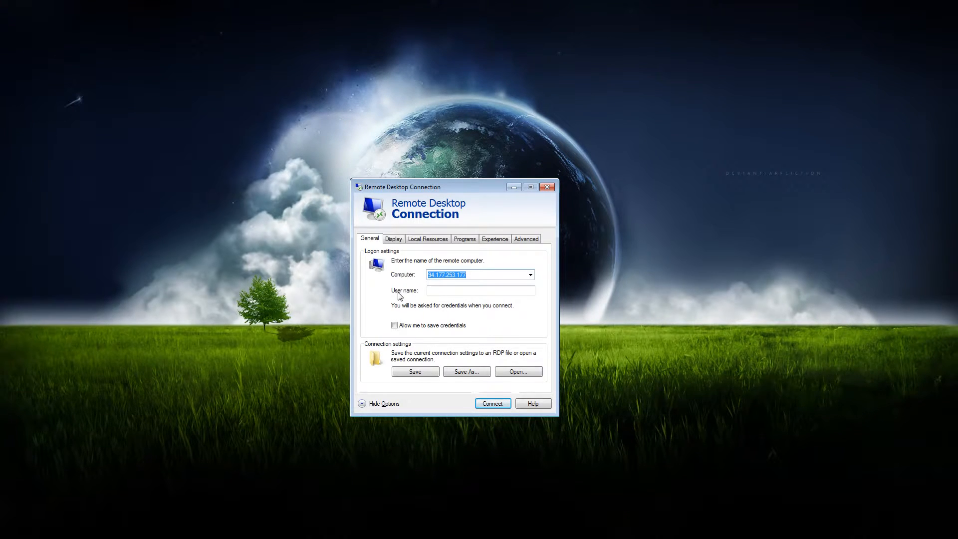
pyautogui.moveTo(384, 264)
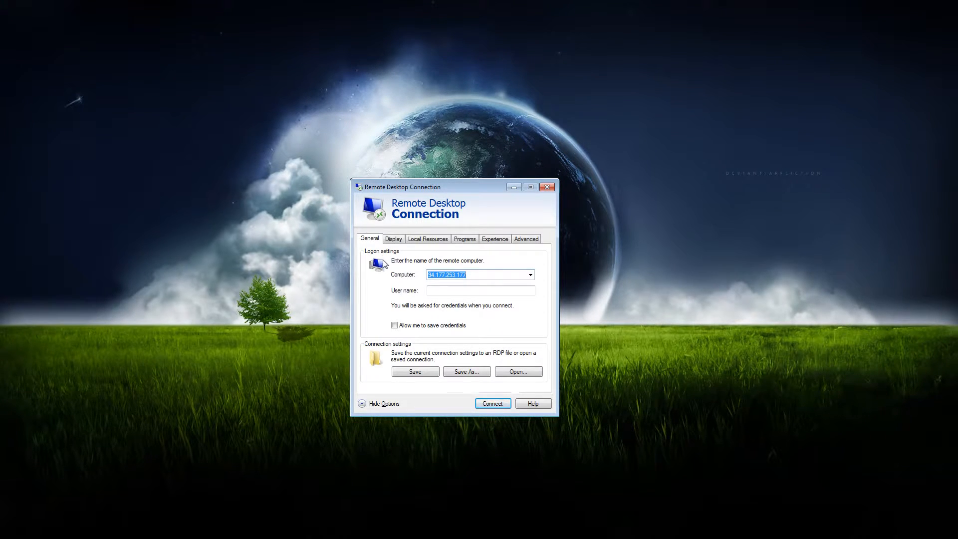
pyautogui.click(480, 291)
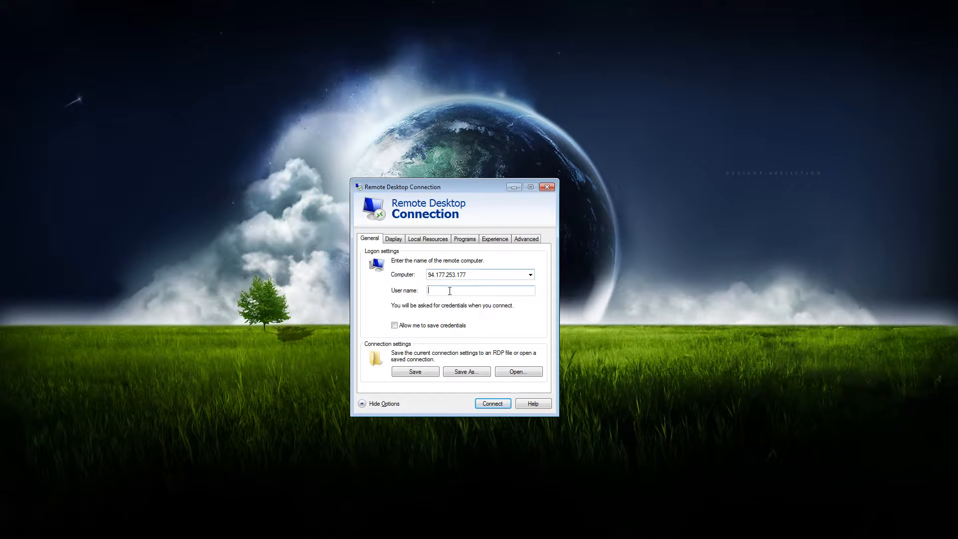
pyautogui.moveTo(403, 295)
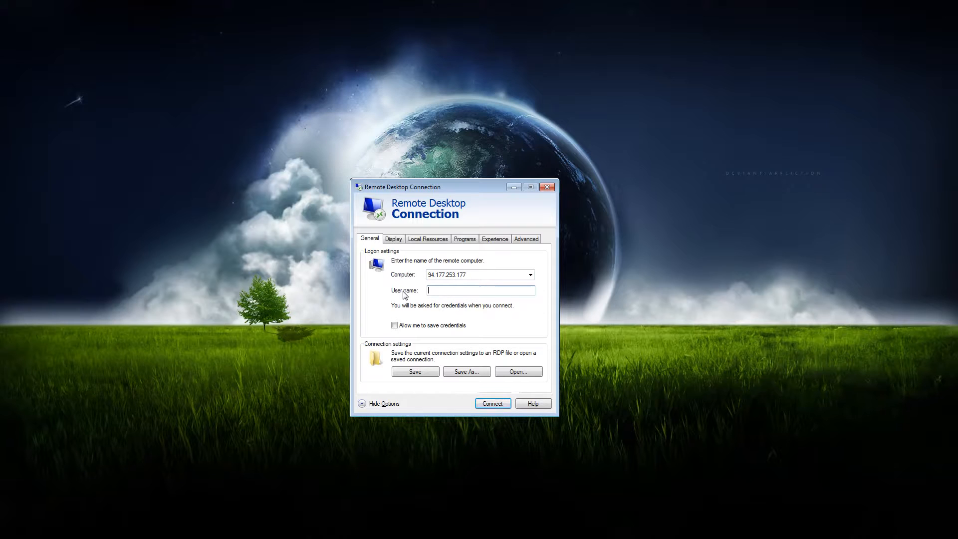
pyautogui.write('Ad')
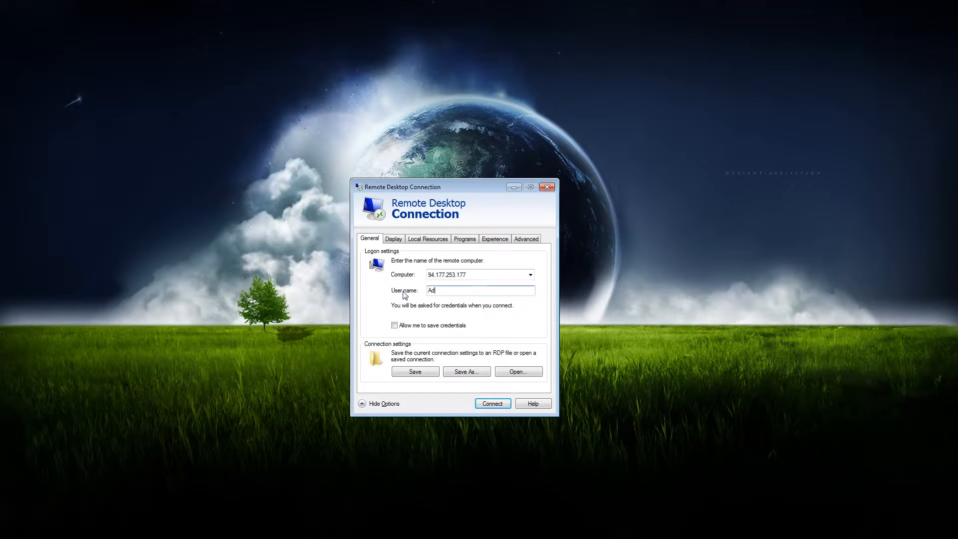
pyautogui.write('ministrator')
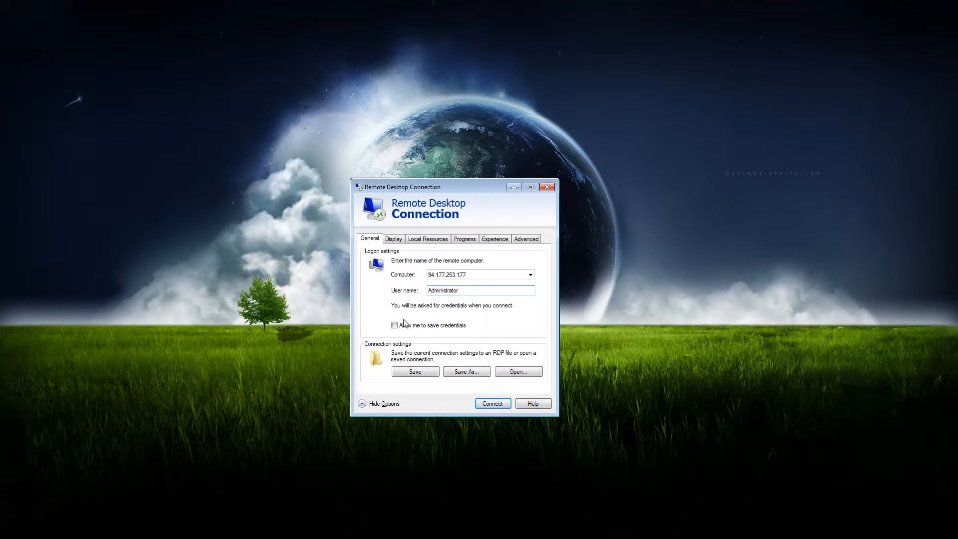
pyautogui.click(395, 325)
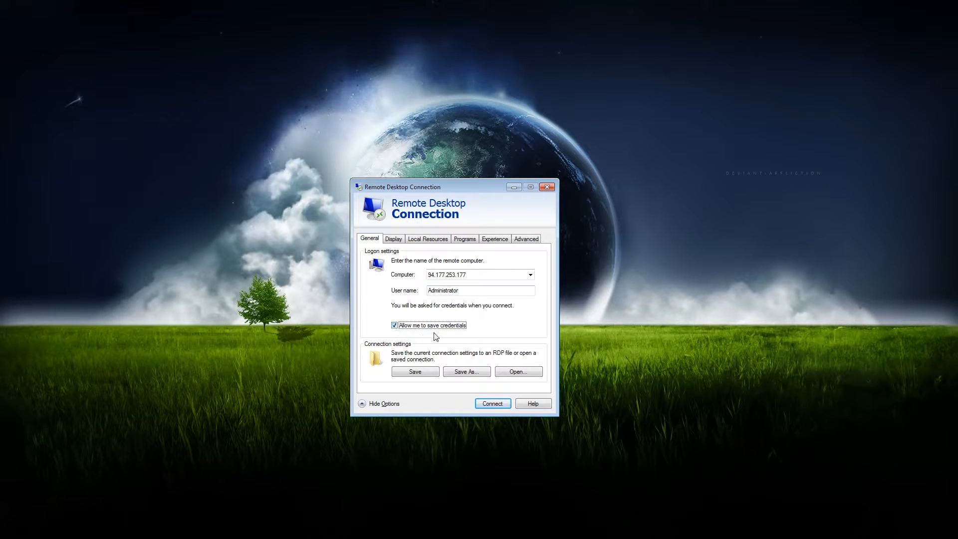
pyautogui.moveTo(461, 340)
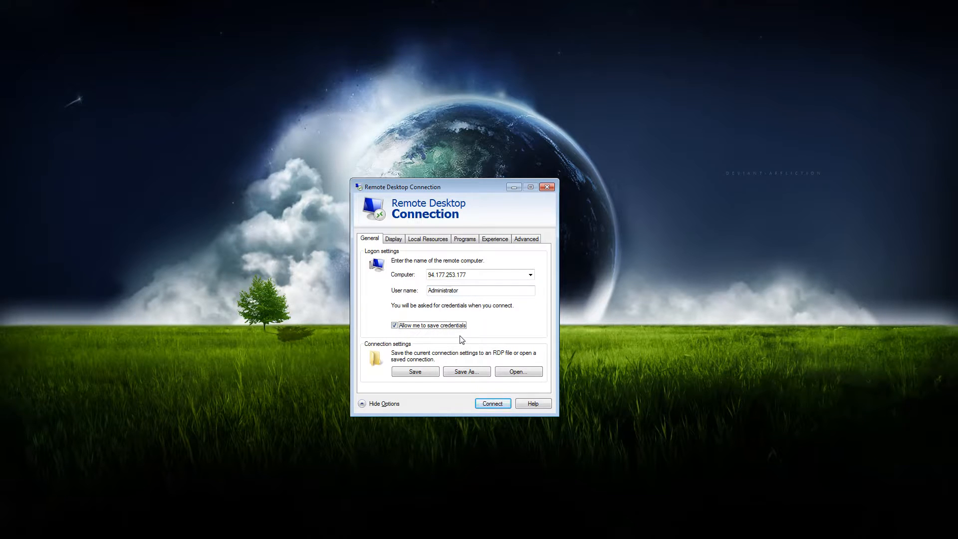
pyautogui.moveTo(482, 327)
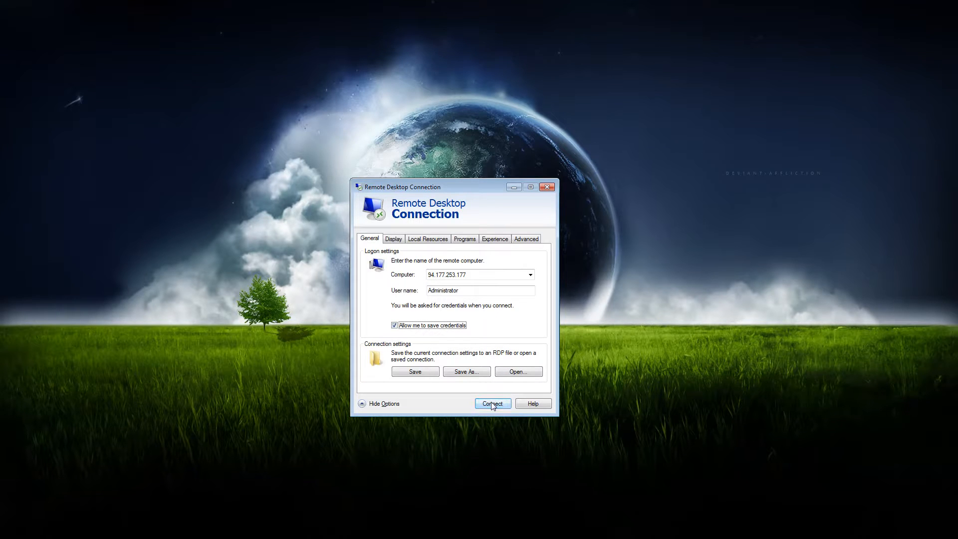
# Connect and submit the Administrator password in Windows Security
pyautogui.click(493, 403)
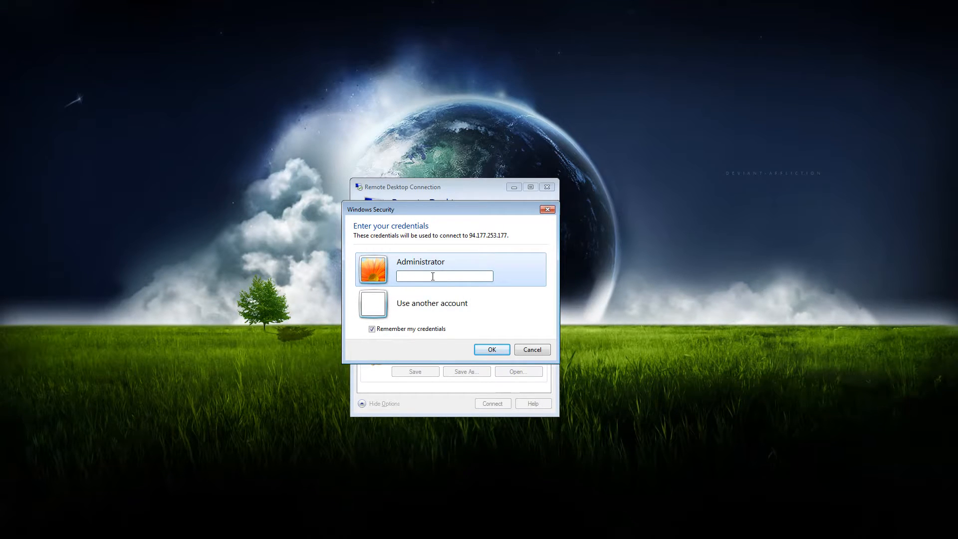
pyautogui.write('•')
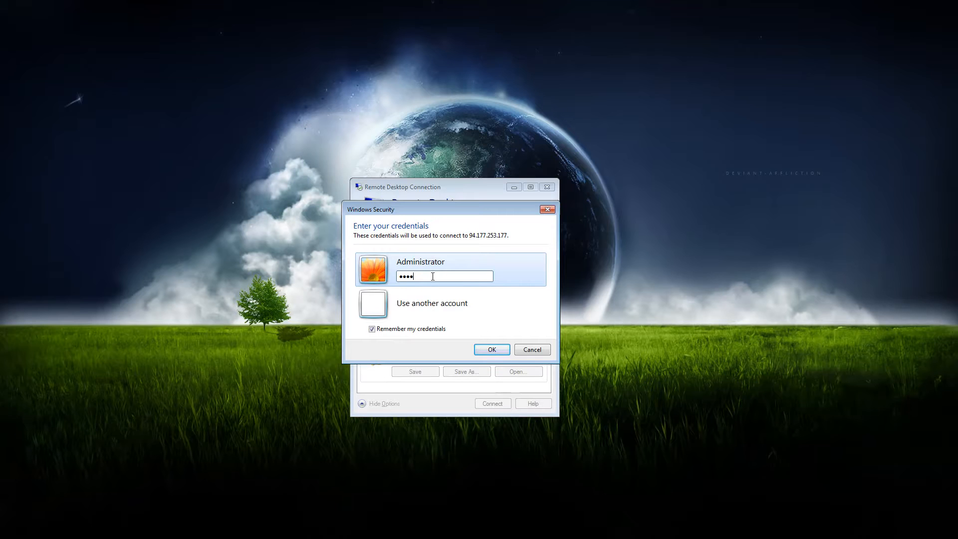
pyautogui.write('*')
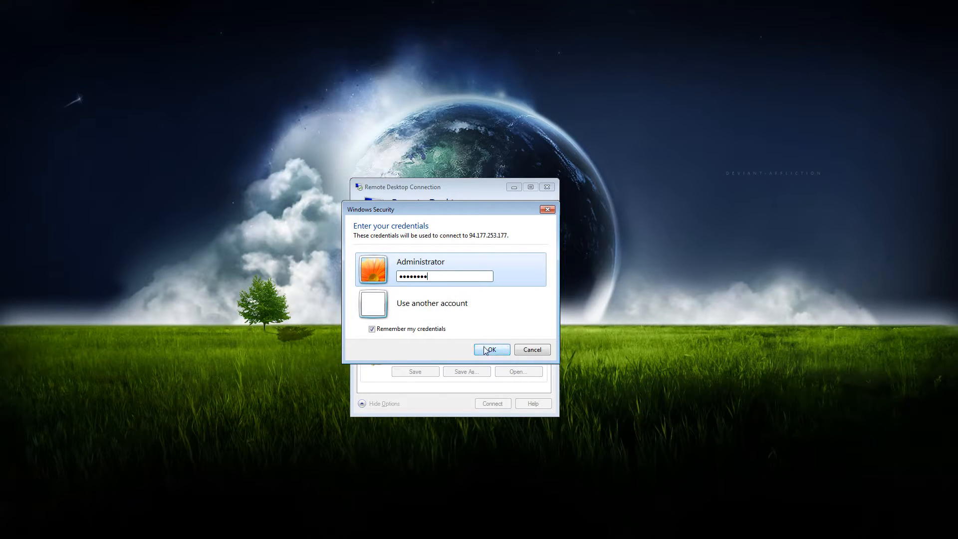
pyautogui.click(490, 349)
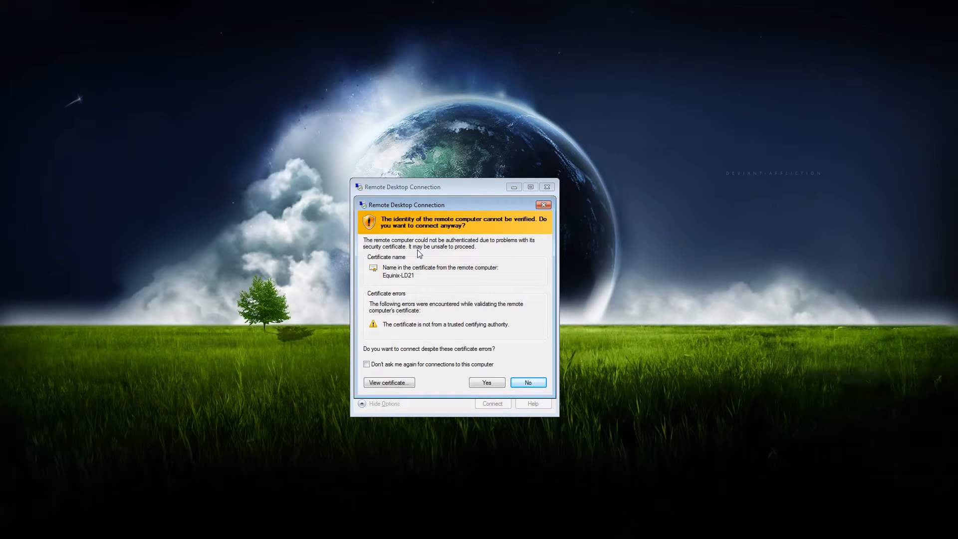
pyautogui.moveTo(429, 222)
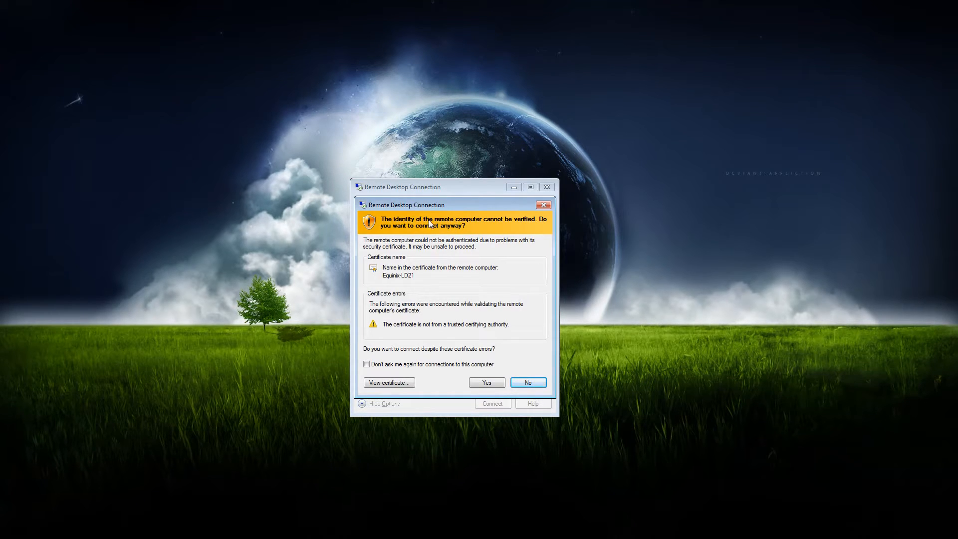
pyautogui.moveTo(516, 274)
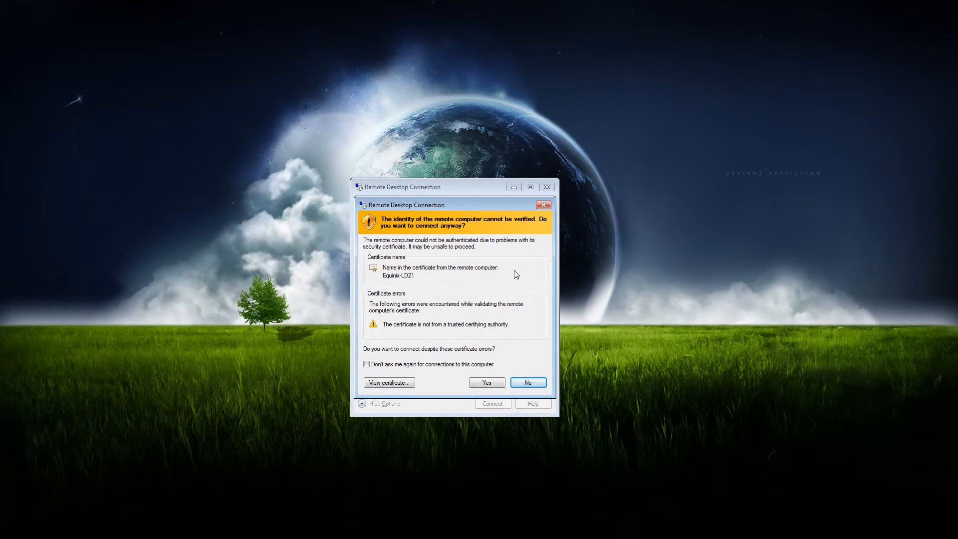
pyautogui.moveTo(428, 254)
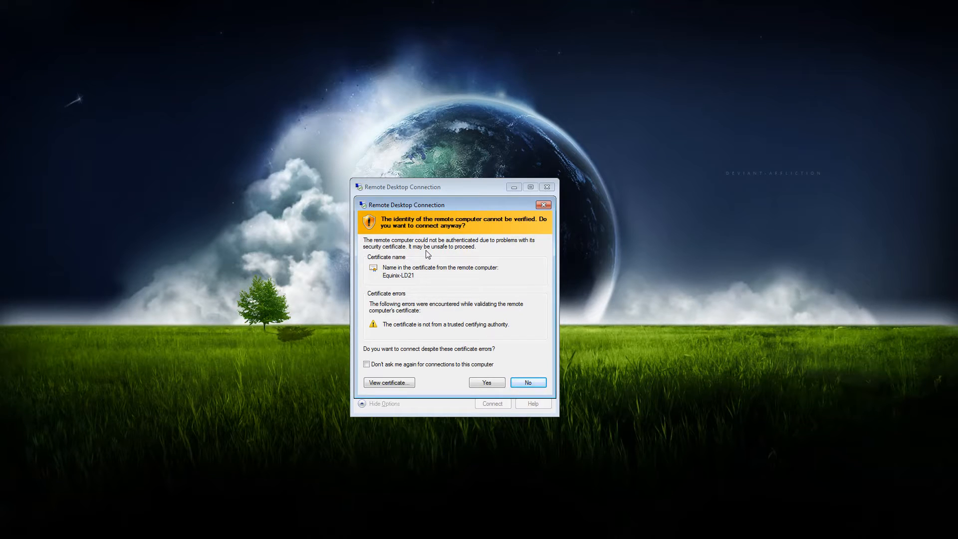
pyautogui.moveTo(375, 369)
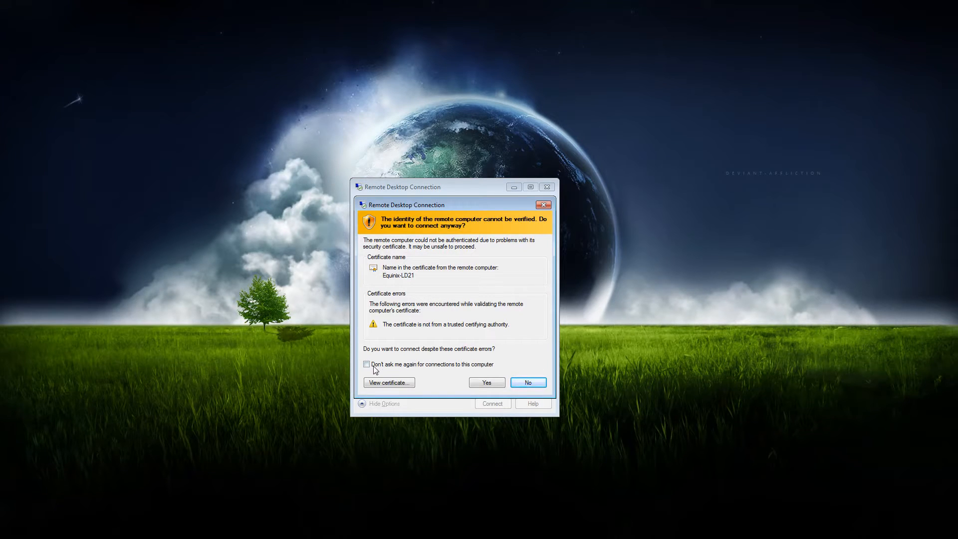
# Tick 'Don't ask me again for connections to this computer' and accept the certificate
pyautogui.click(367, 364)
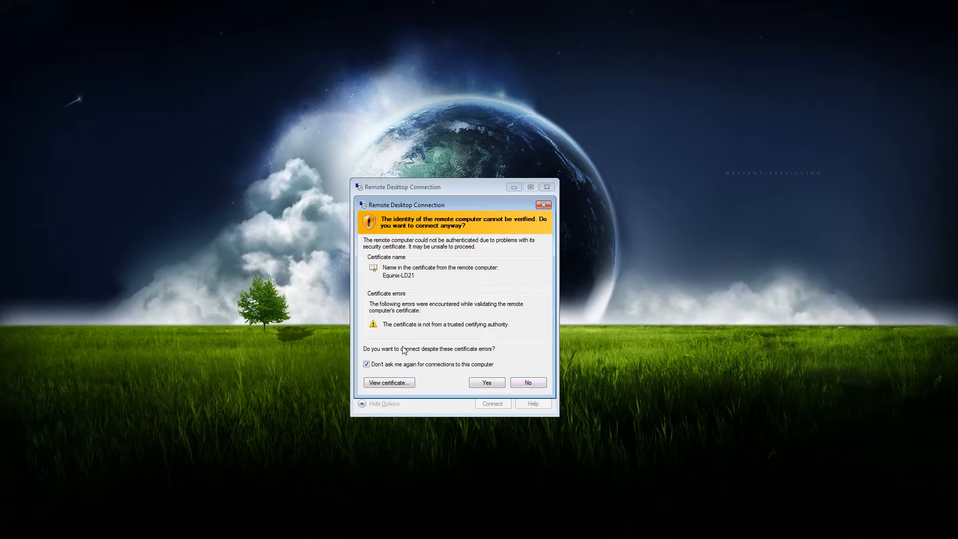
pyautogui.click(485, 382)
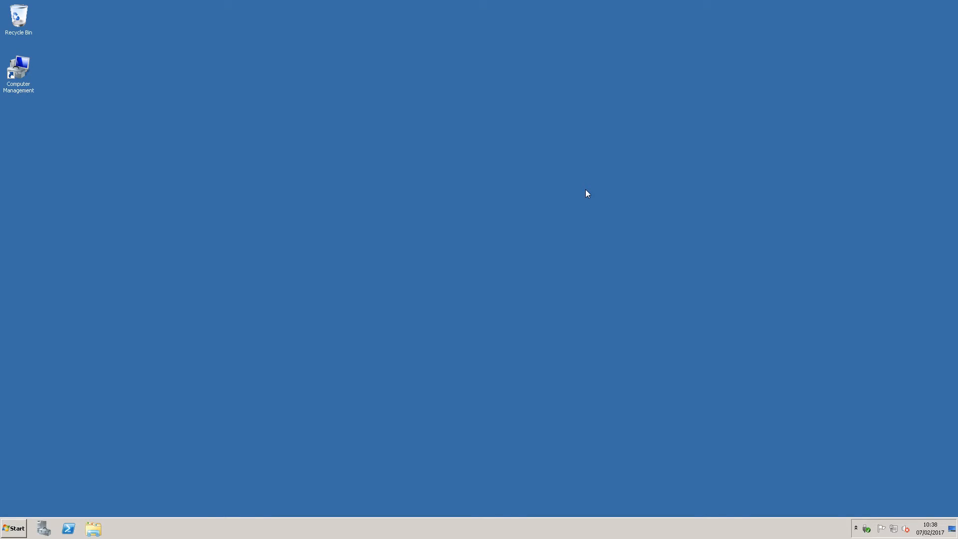
pyautogui.moveTo(297, 346)
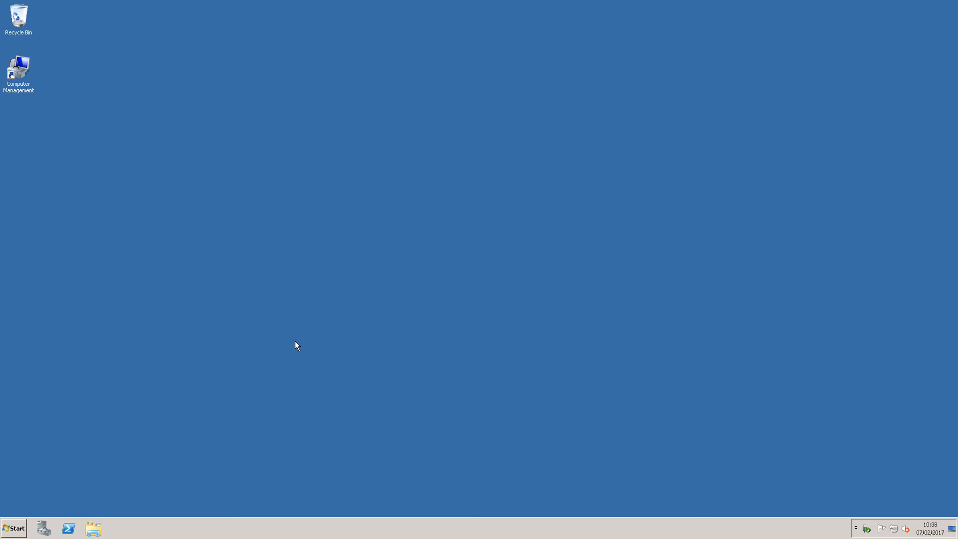
pyautogui.moveTo(471, 178)
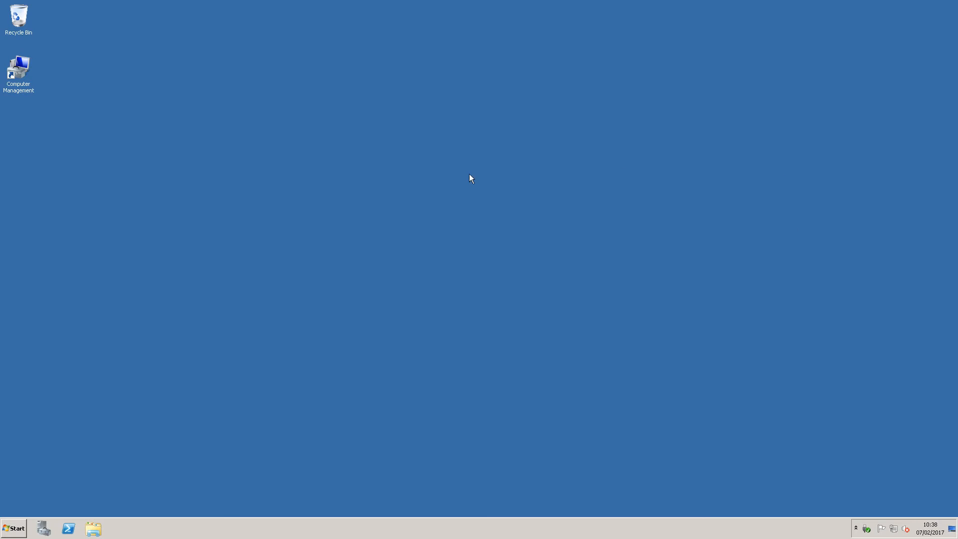
pyautogui.moveTo(480, 313)
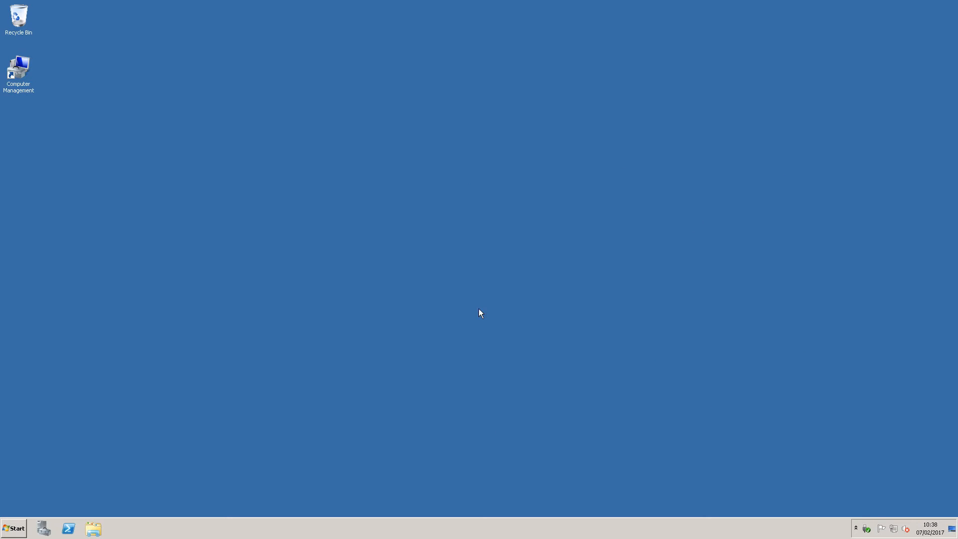
pyautogui.moveTo(141, 456)
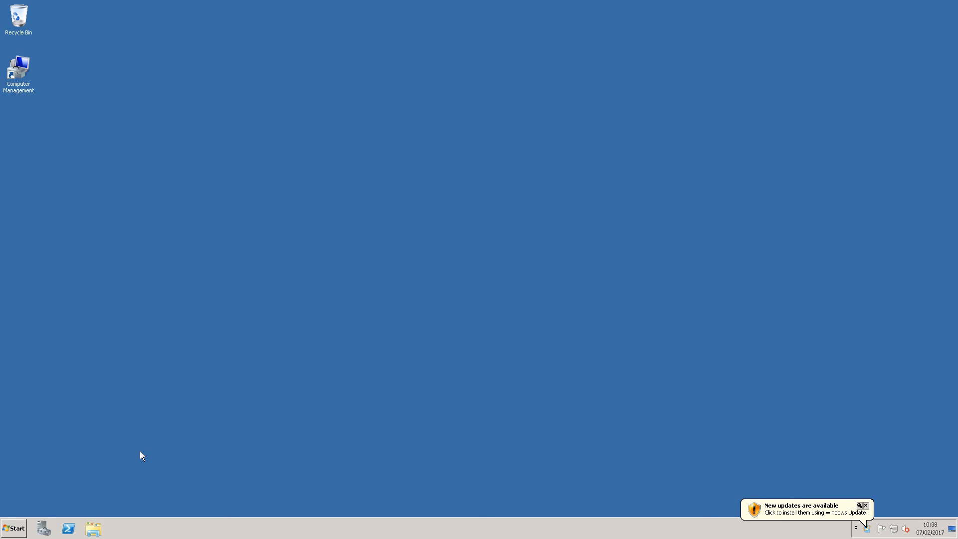
pyautogui.moveTo(183, 444)
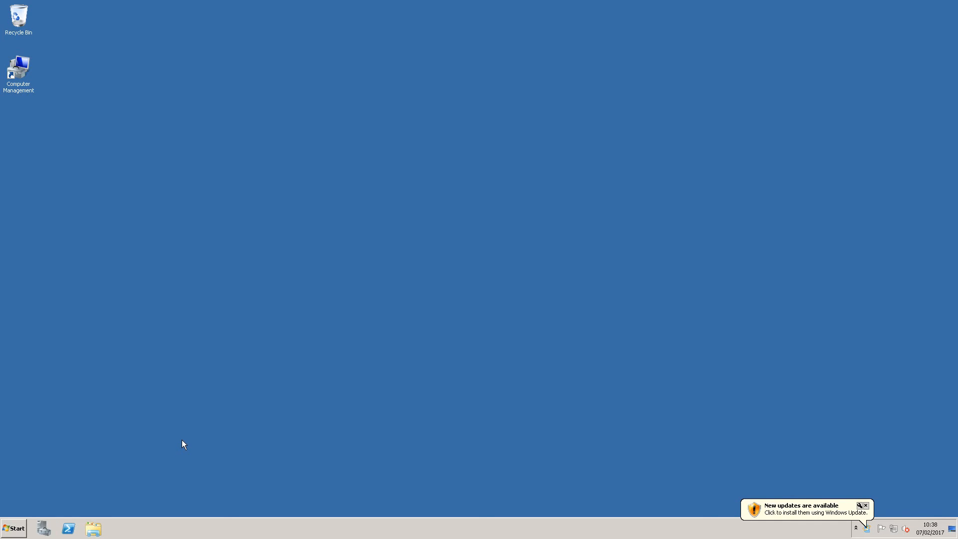
# Dismiss the new-updates notification on the remote Windows Server desktop
pyautogui.click(864, 505)
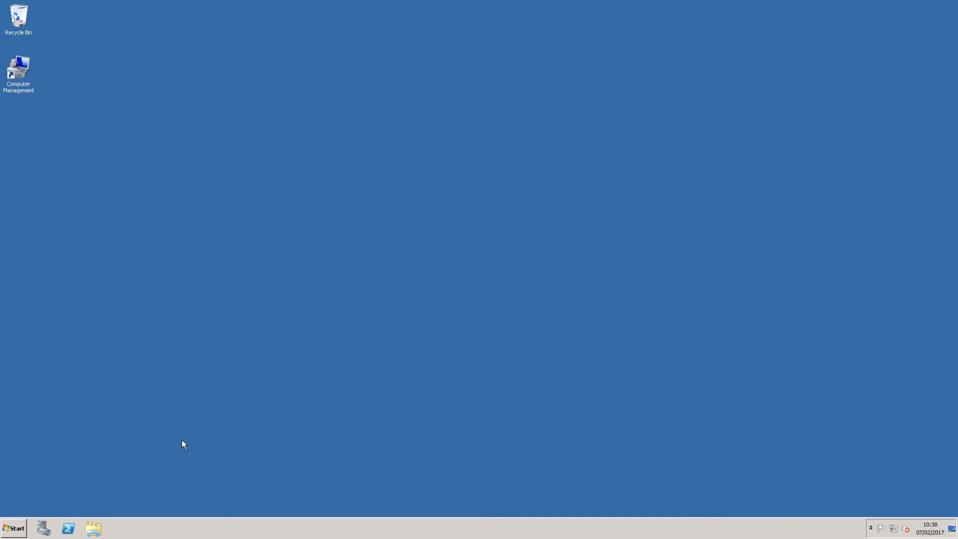